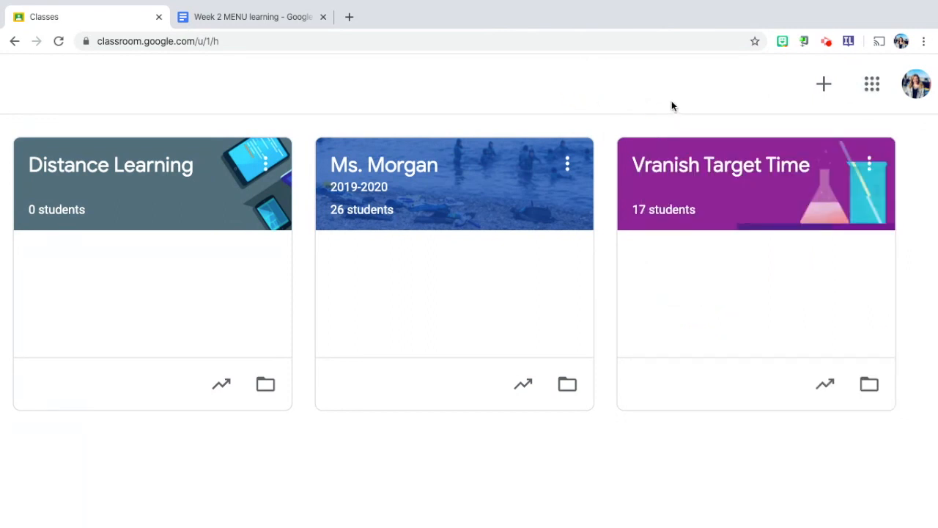
Start creating a class named 'Dis', abandon it, and reopen the Join/Create class options
click(824, 83)
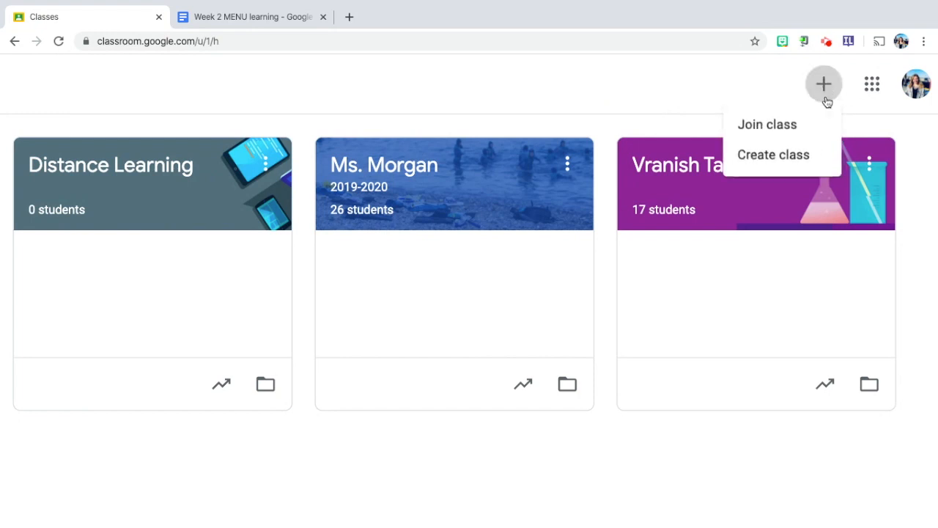
click(774, 156)
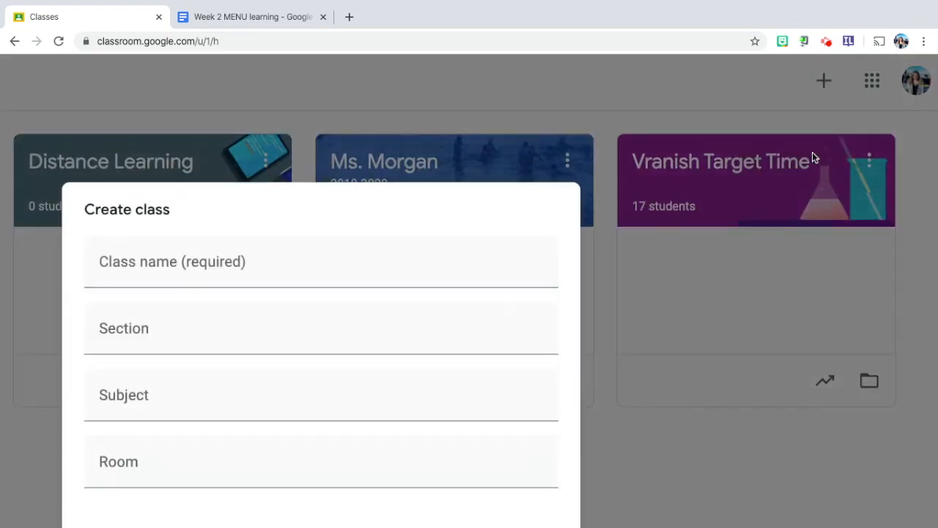
click(293, 261)
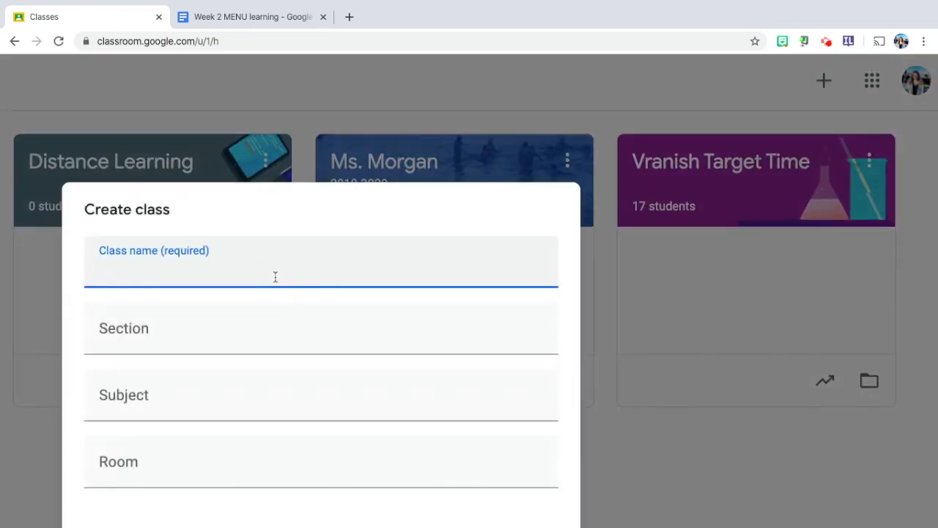
text(Distance Learning)
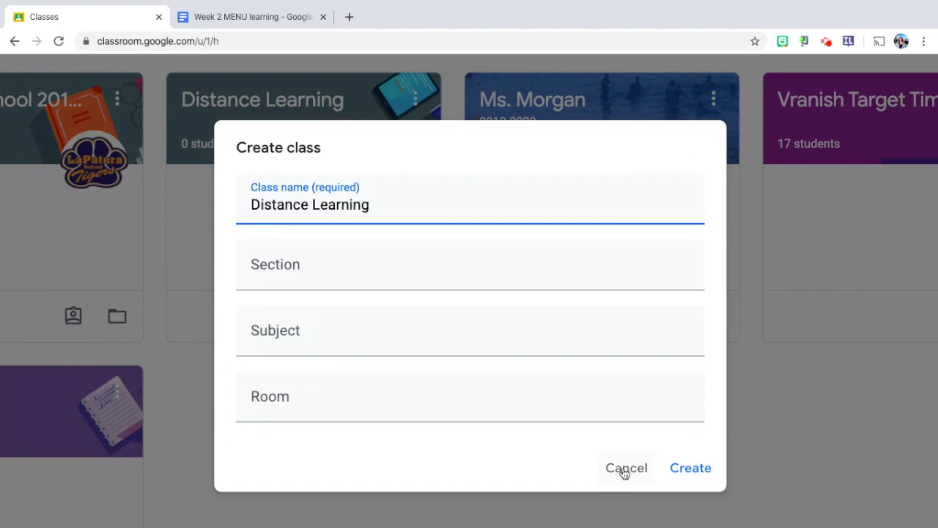
click(626, 468)
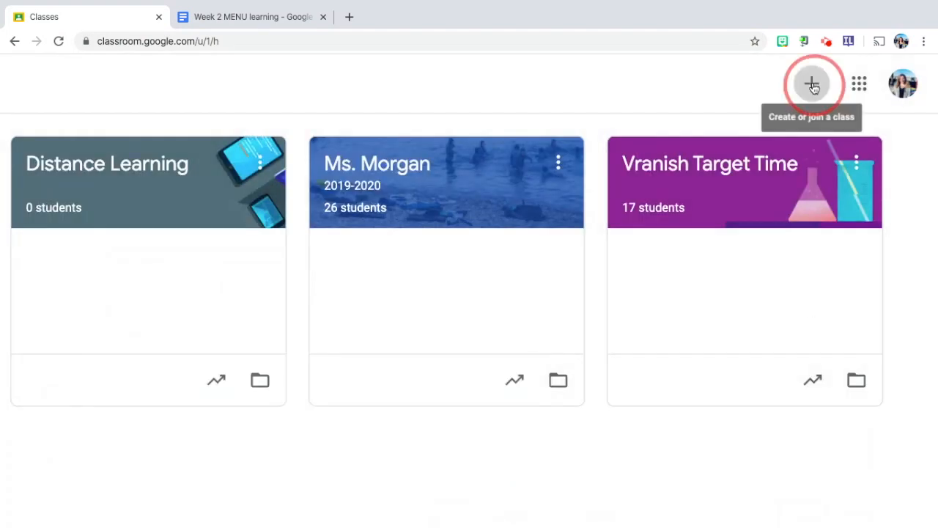
click(812, 83)
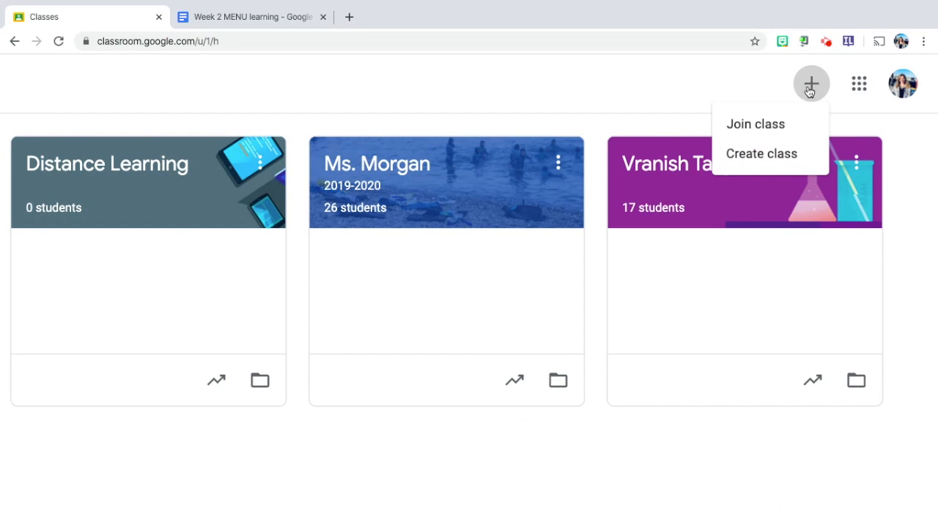
mouse_move(755, 123)
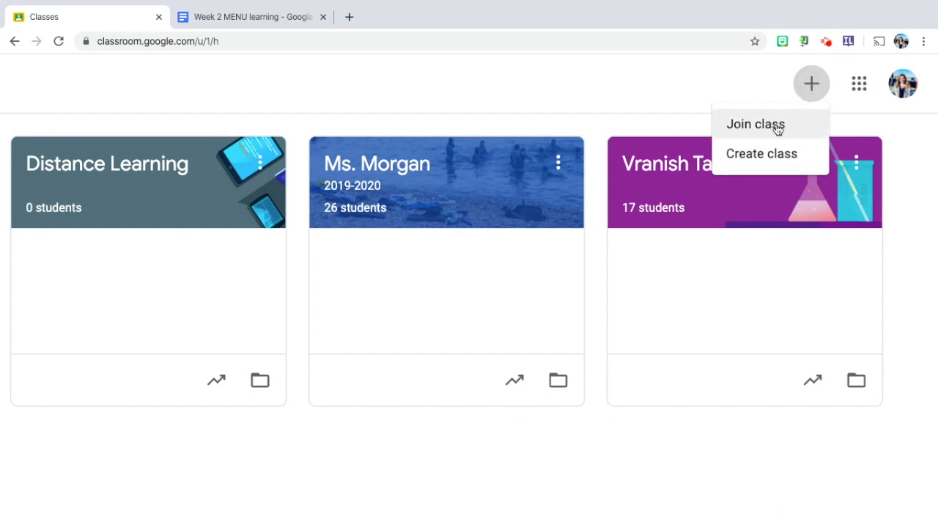
mouse_move(689, 103)
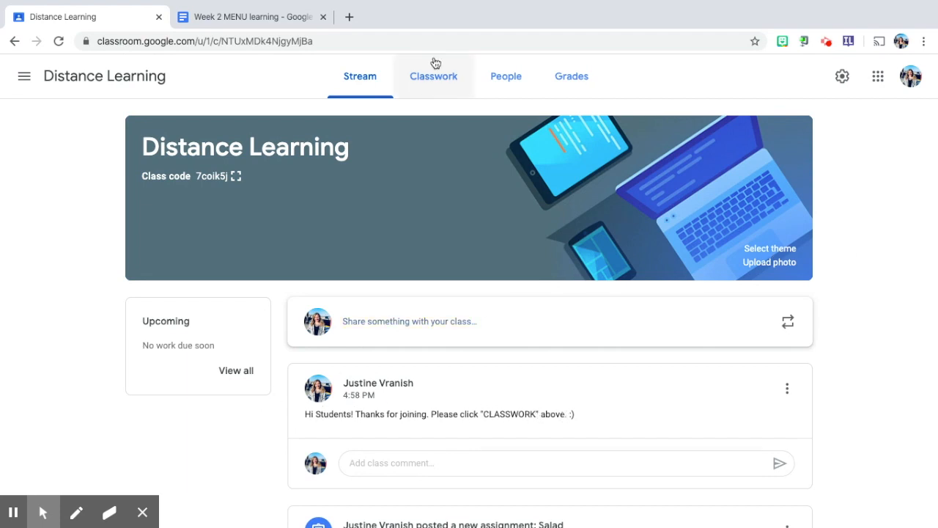
Show the Classwork page listing the Week of March 30 MENU OF CHOICES! assignments
click(434, 77)
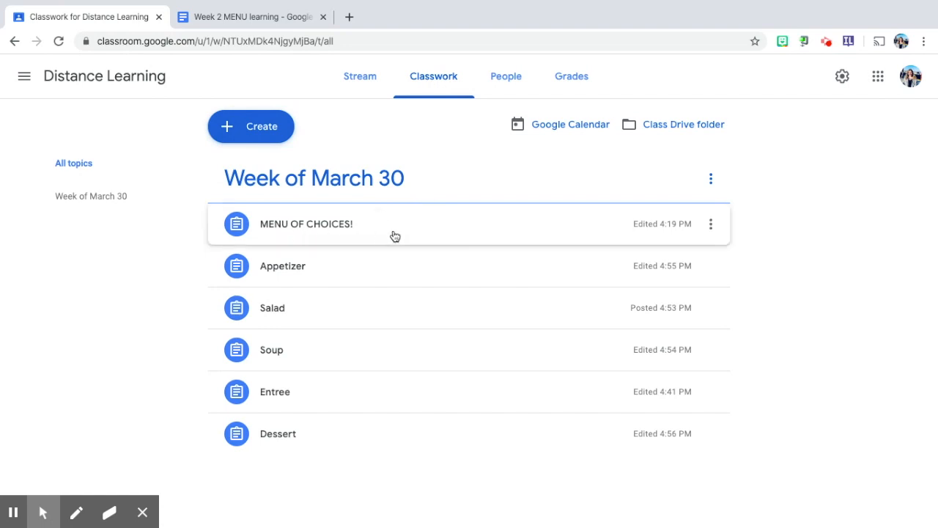
click(306, 223)
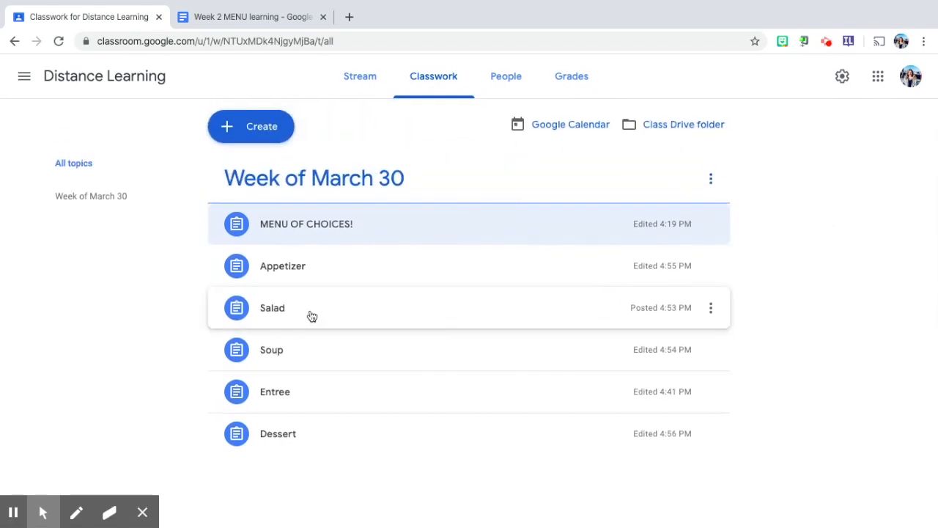
mouse_move(353, 255)
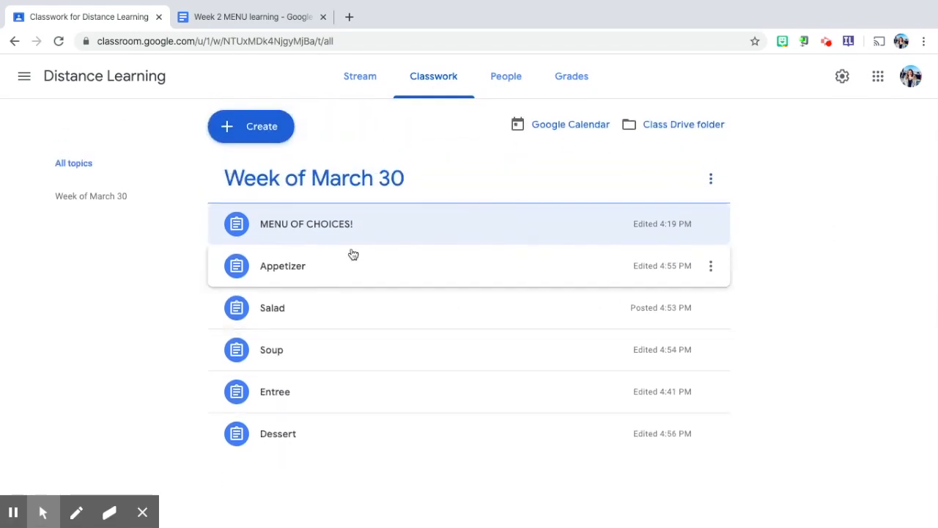
click(252, 16)
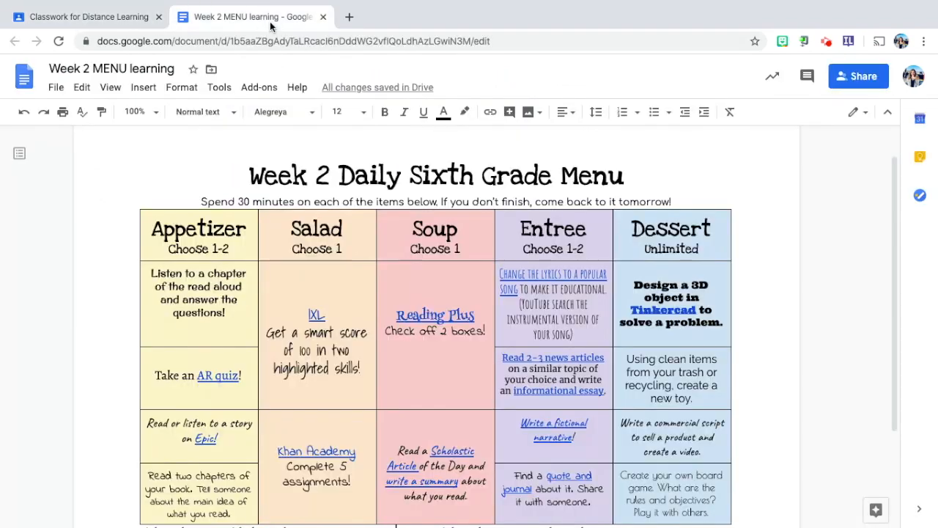
mouse_move(465, 286)
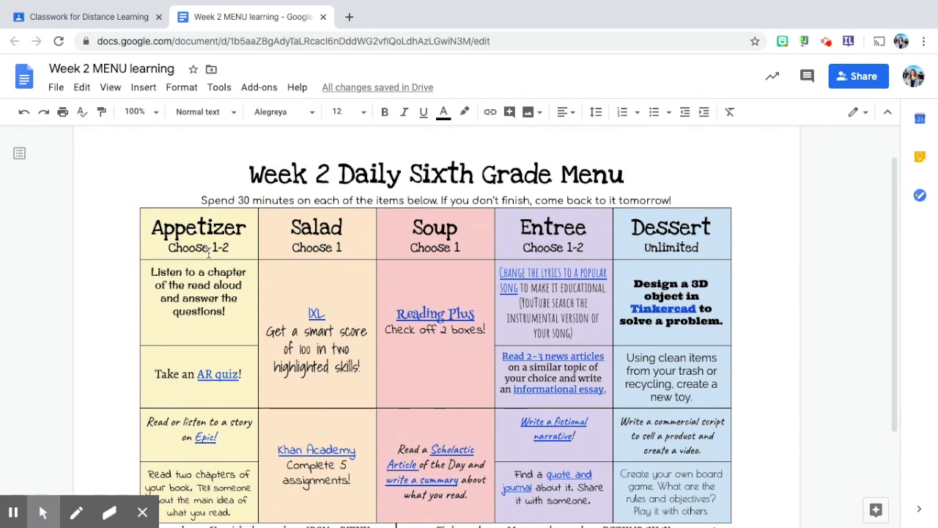
click(85, 16)
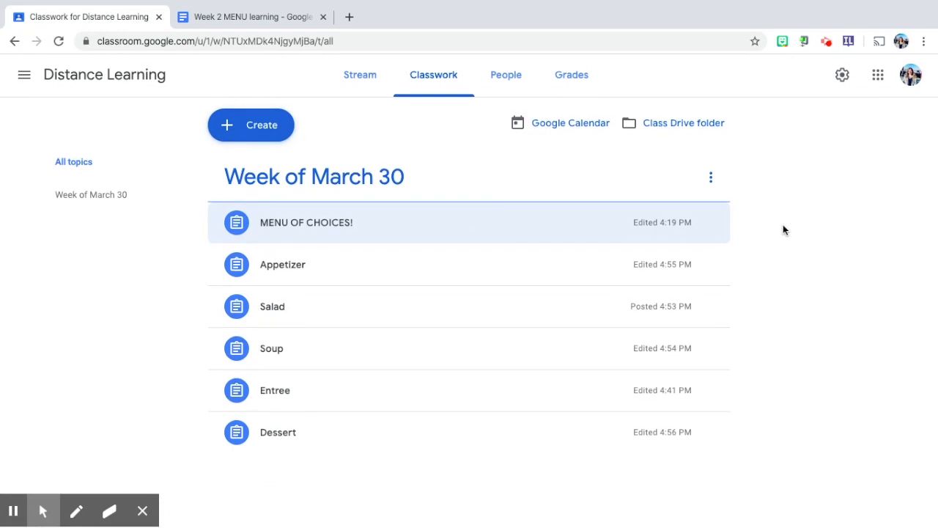
mouse_move(501, 279)
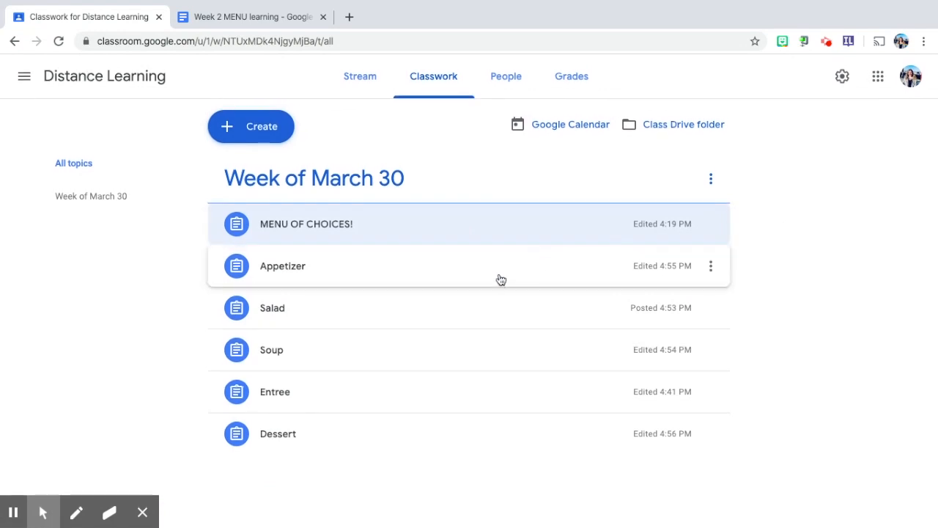
Expand the Appetizer assignment and review its reading instructions and Stolen Girl attachments
click(282, 265)
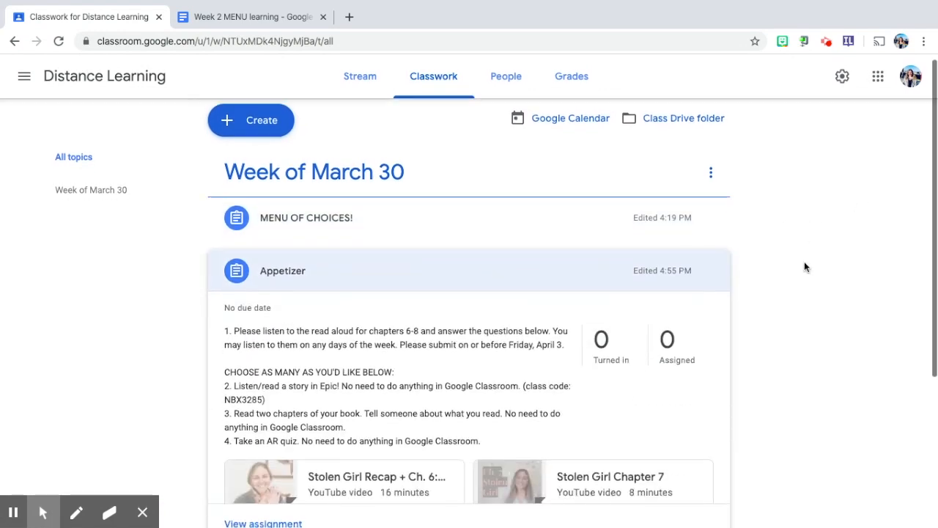
scroll(down, 3)
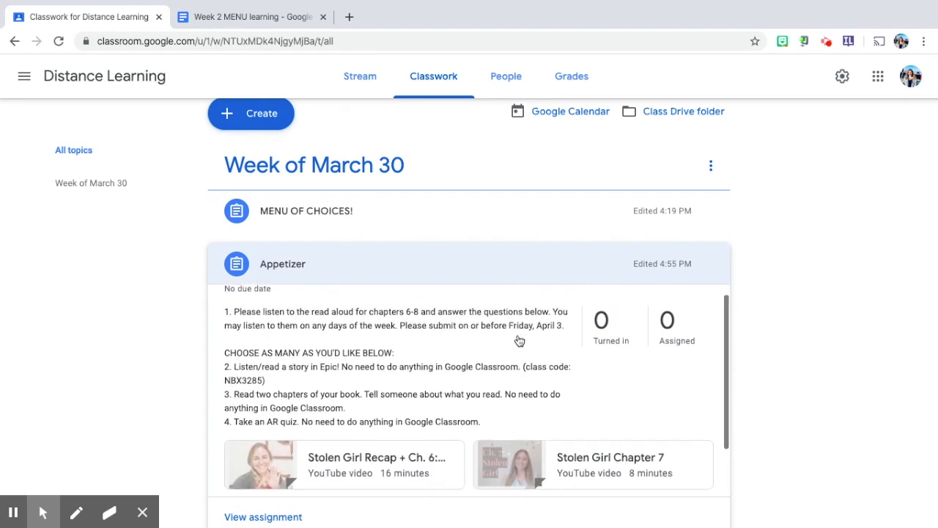
scroll(down, 3)
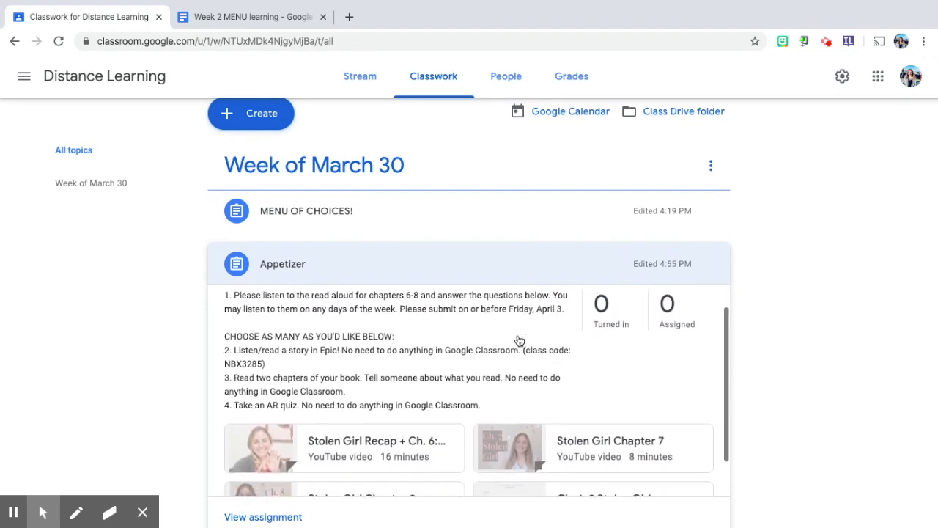
scroll(down, 3)
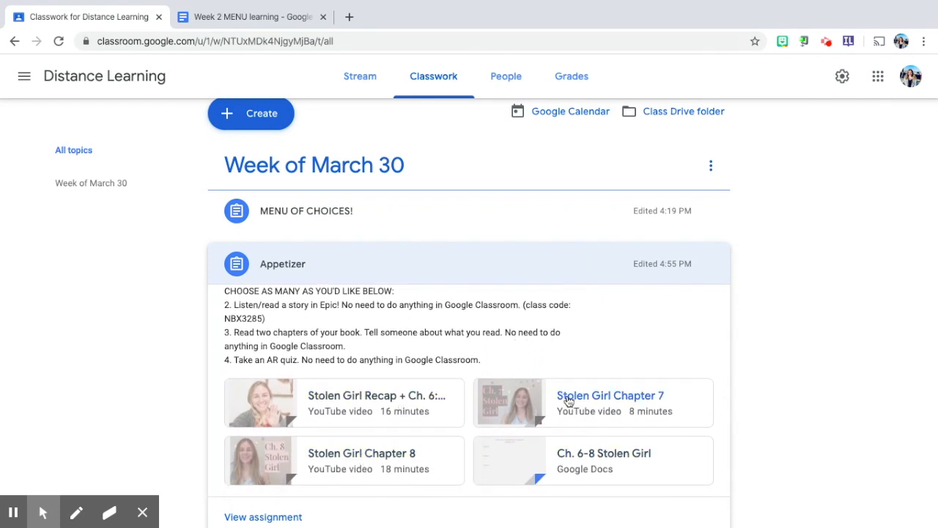
scroll(down, 3)
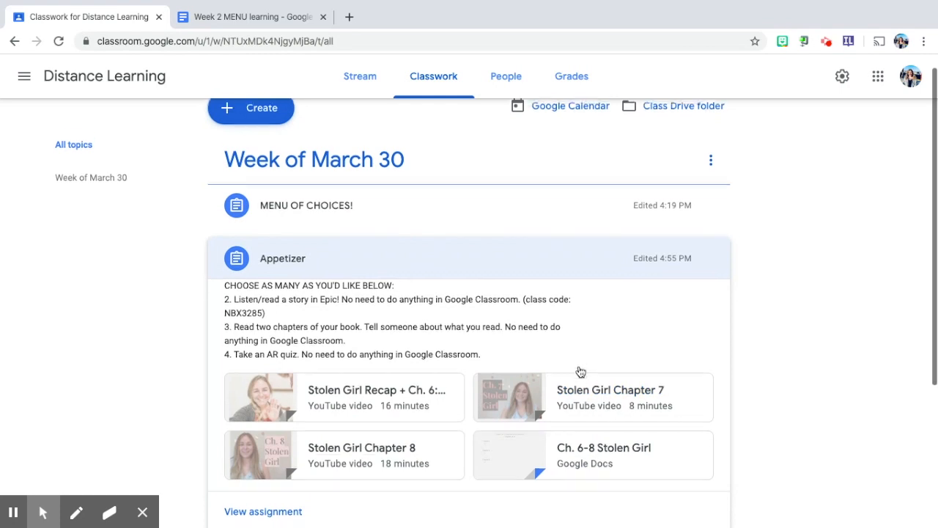
scroll(down, 3)
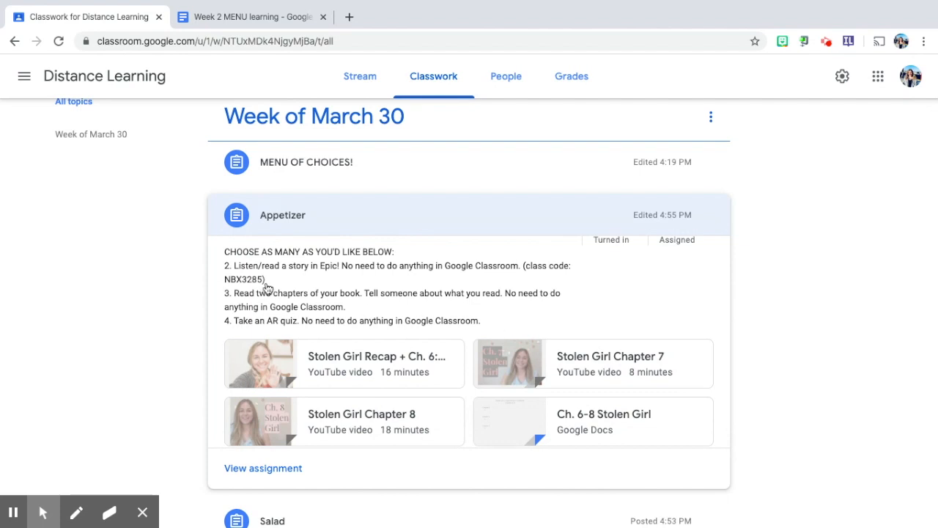
mouse_move(358, 282)
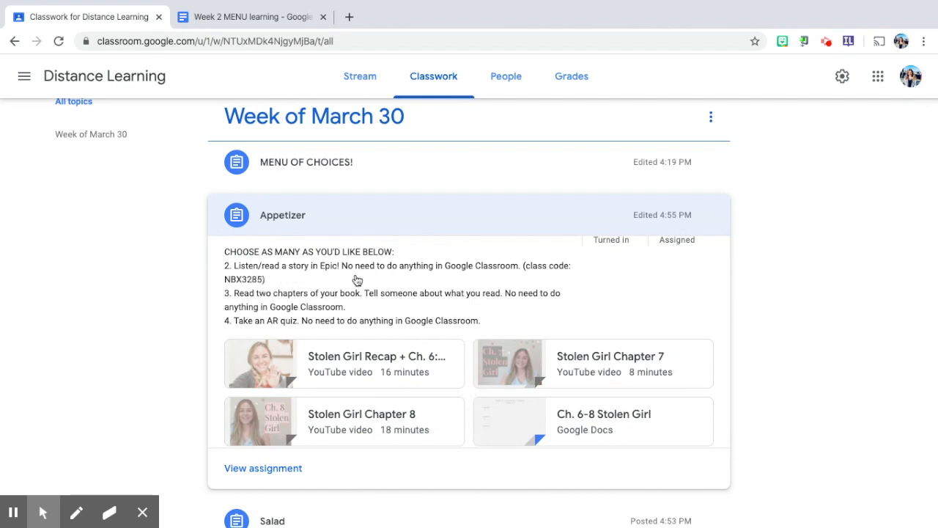
mouse_move(381, 300)
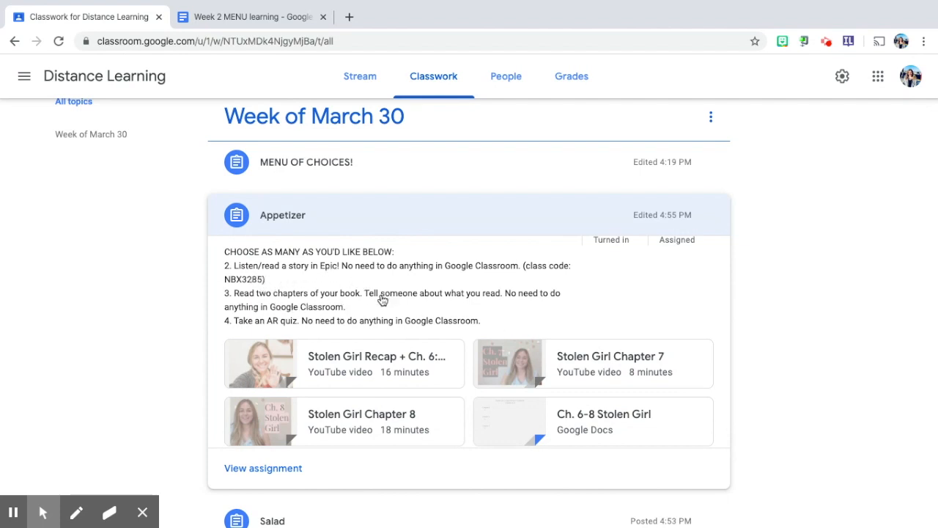
mouse_move(451, 328)
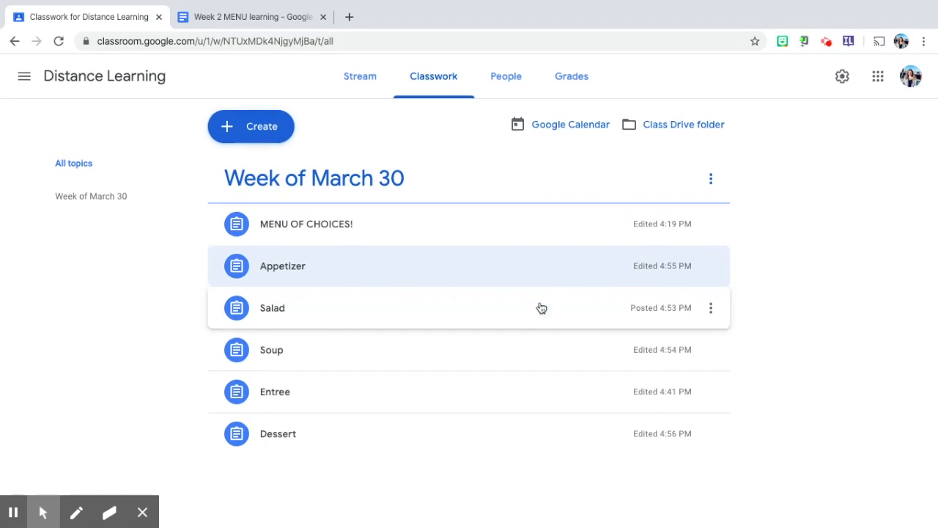
click(273, 308)
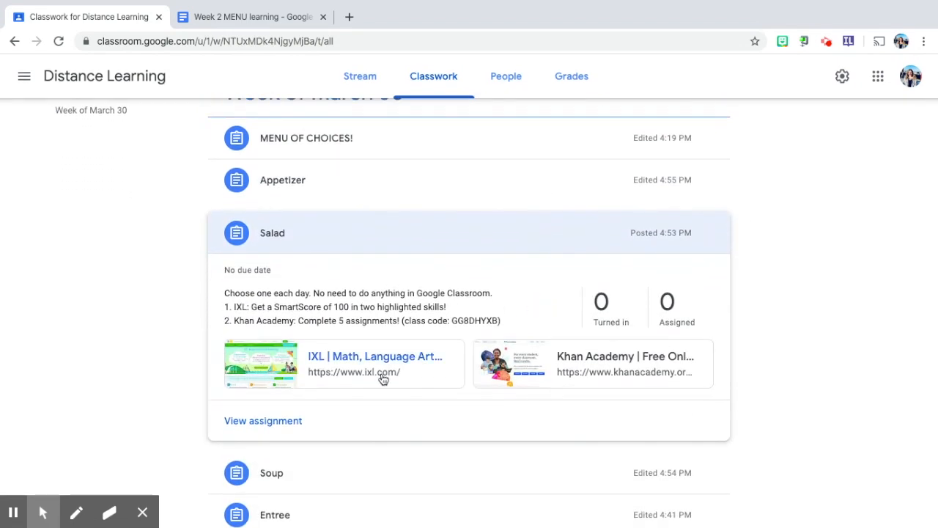
mouse_move(610, 375)
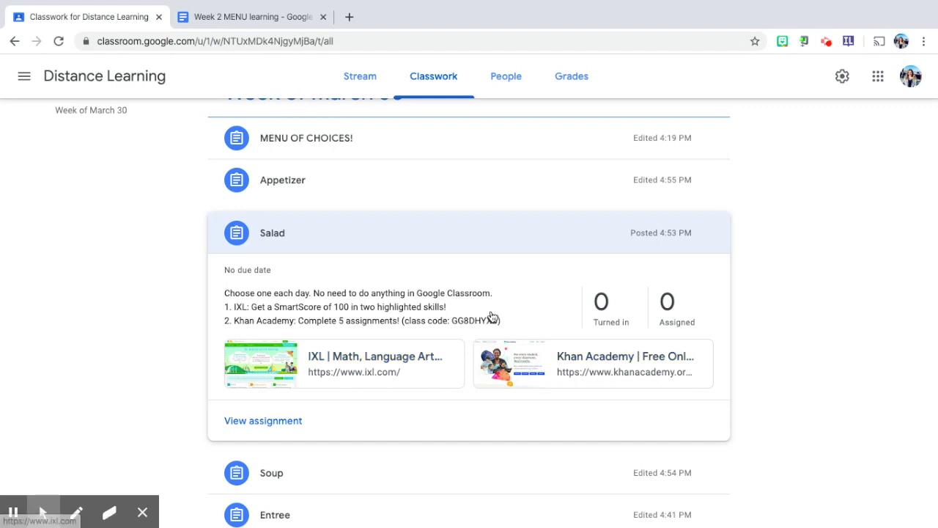
mouse_move(509, 306)
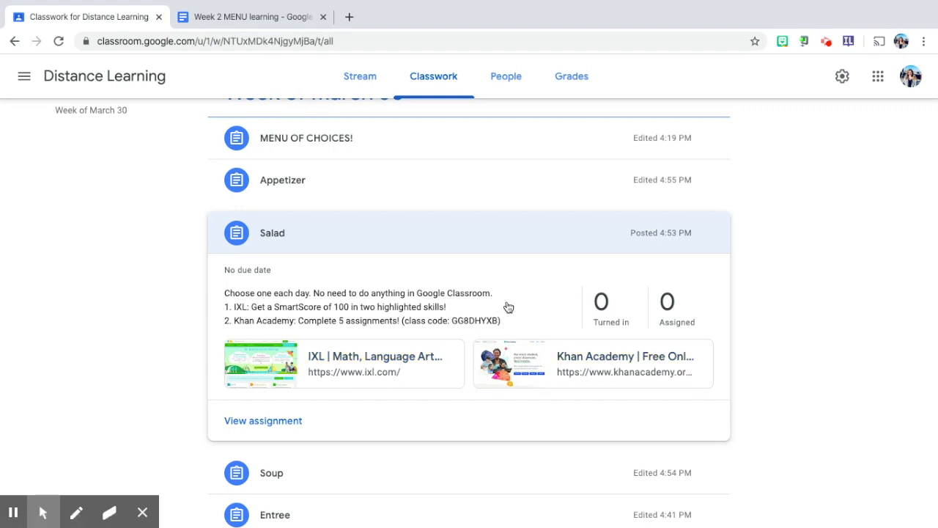
mouse_move(463, 315)
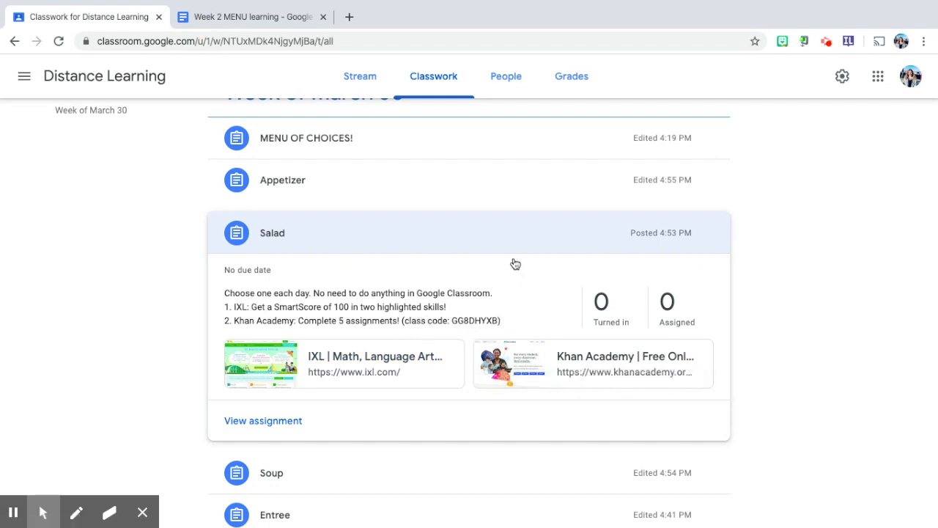
click(273, 232)
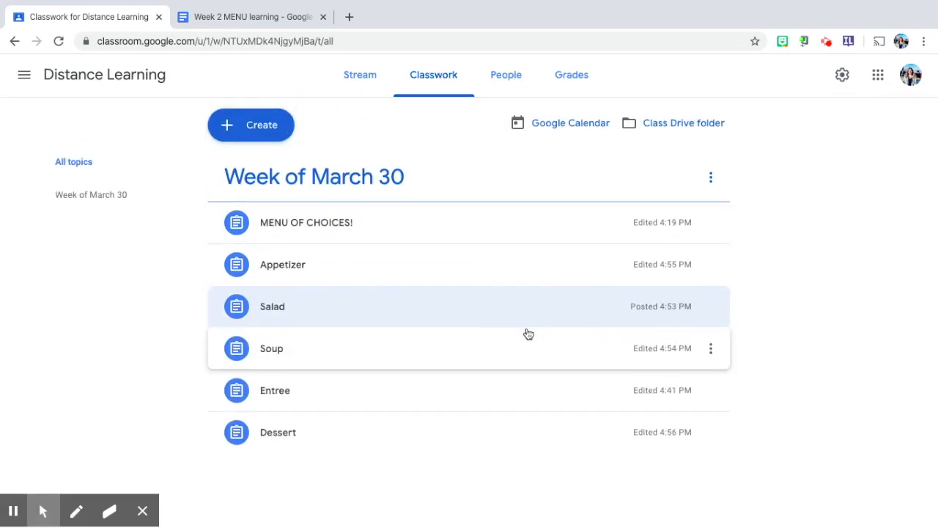
Expand the Soup assignment showing Reading Plus and Scholastic choices with Docs, article and Clever links
click(271, 349)
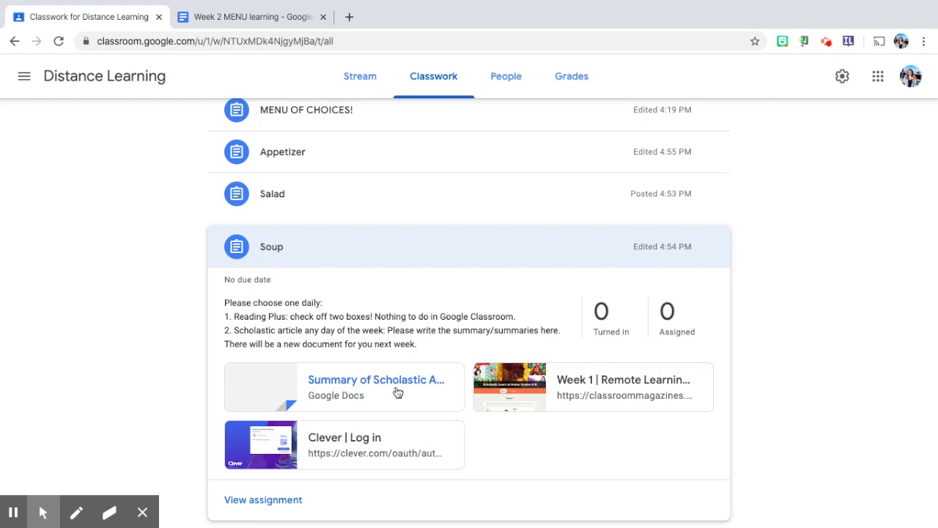
mouse_move(481, 247)
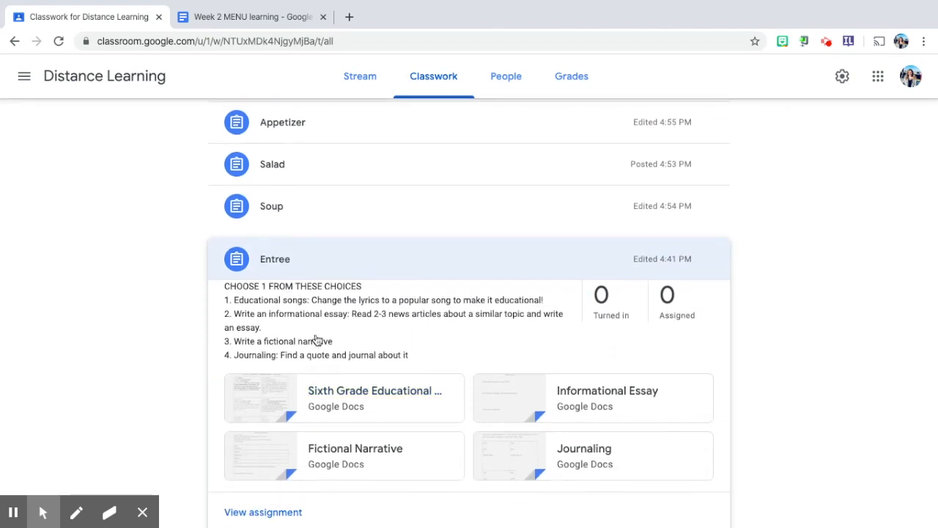
Review the Entree assignment's four writing choices and attached Google Docs
scroll(down, 3)
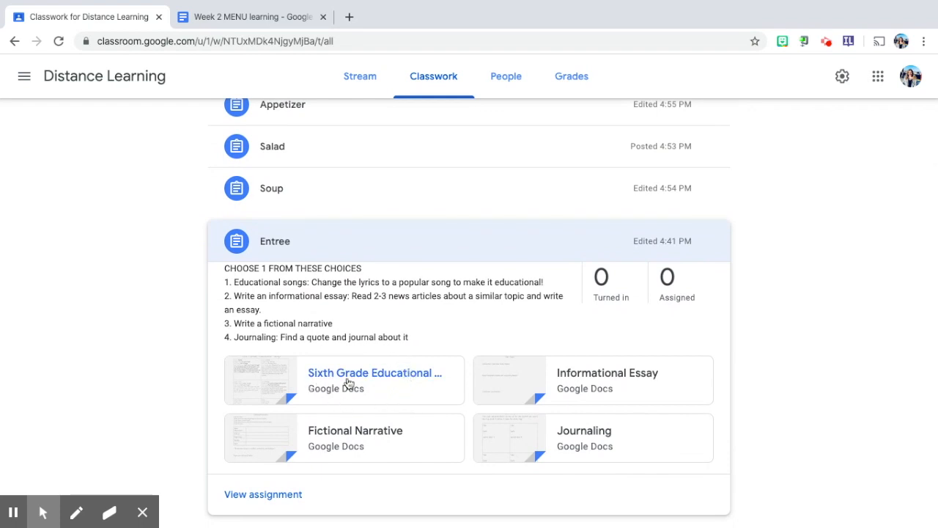
mouse_move(409, 390)
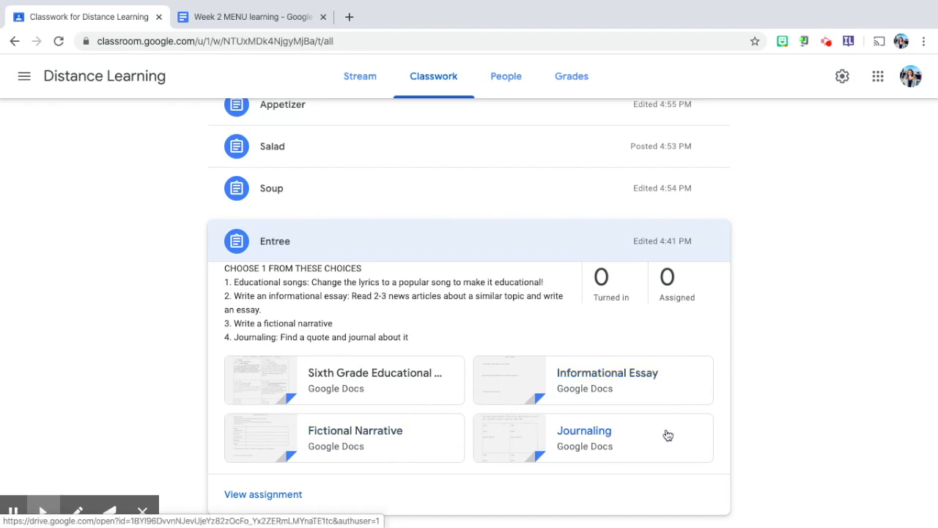
mouse_move(587, 443)
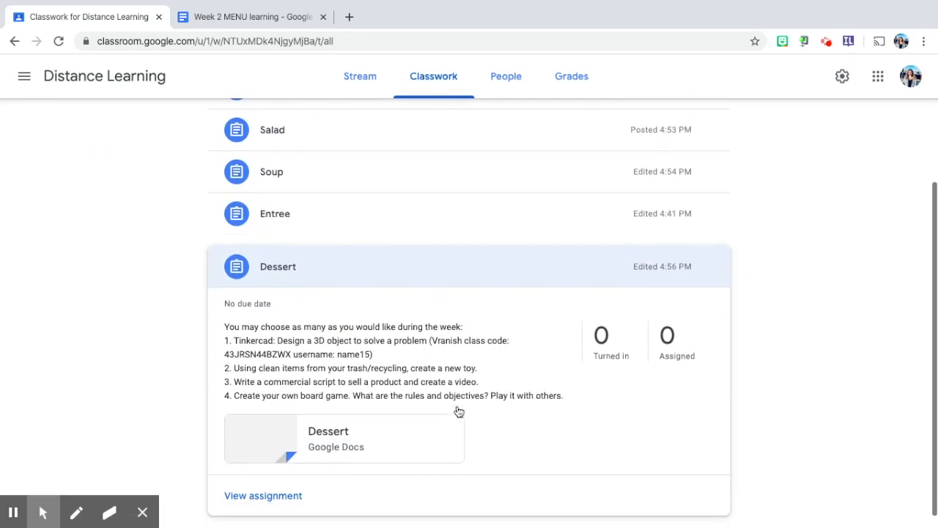
Review the Dessert assignment's Tinkercad, recycled toy, commercial video and board game choices
scroll(down, 3)
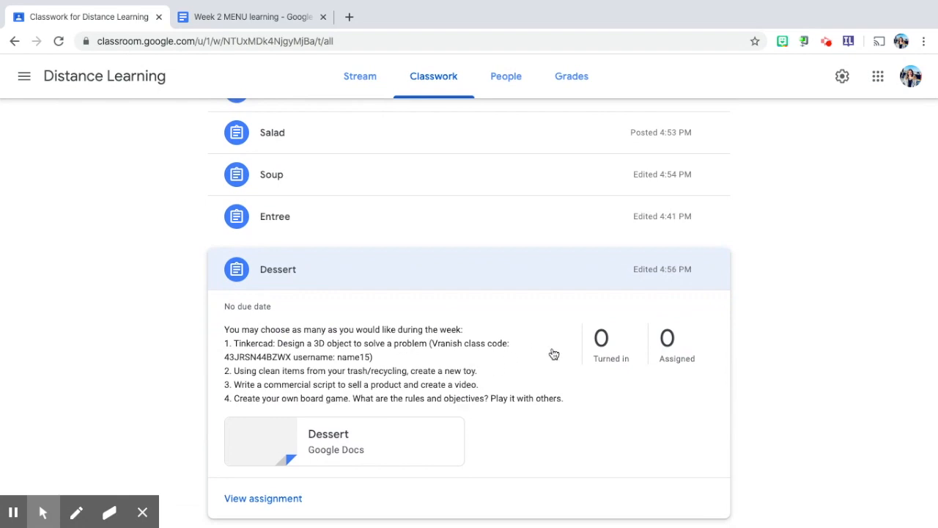
mouse_move(389, 350)
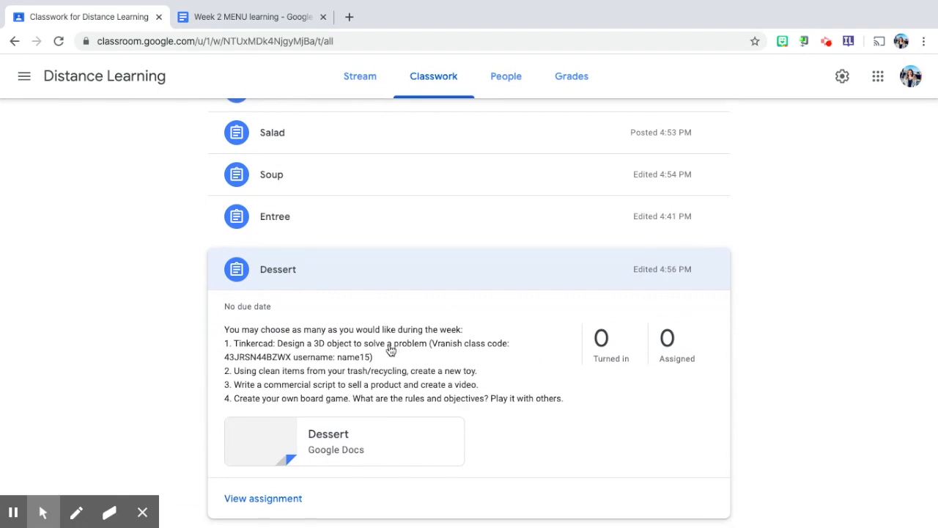
mouse_move(531, 441)
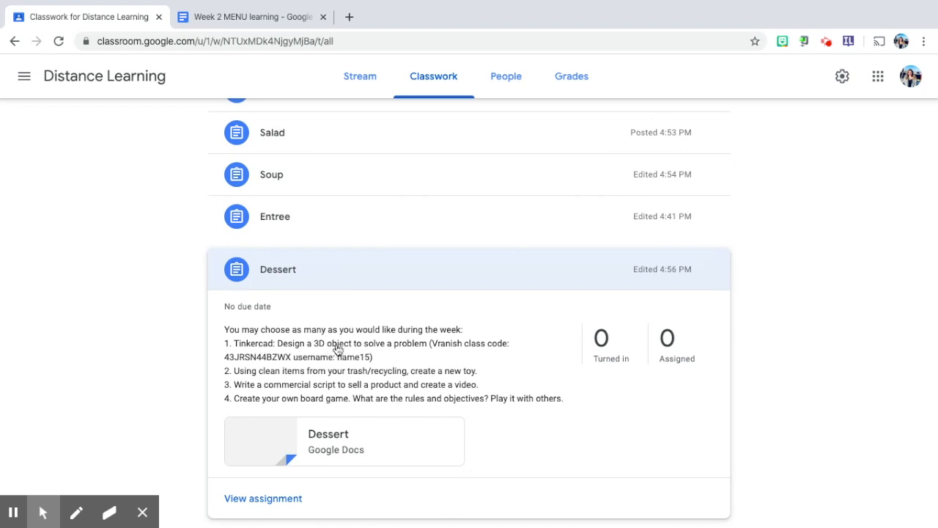
mouse_move(423, 356)
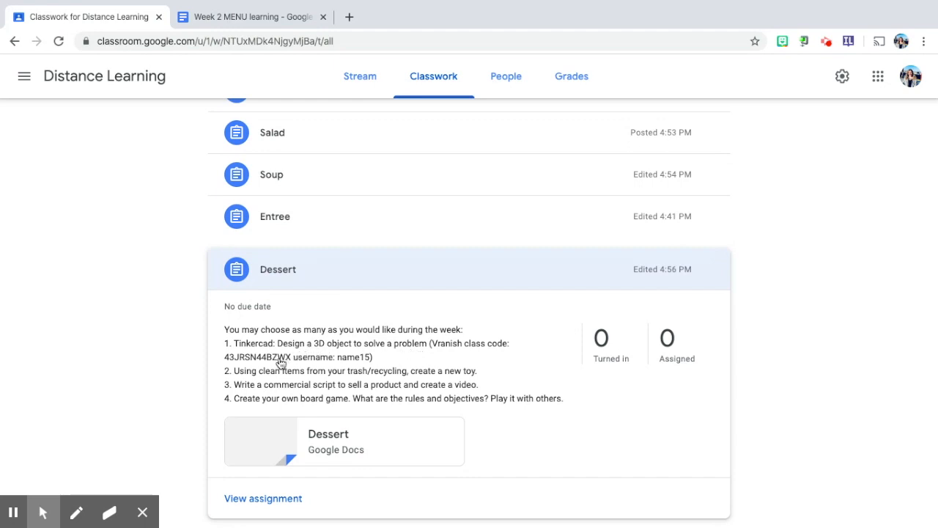
mouse_move(286, 366)
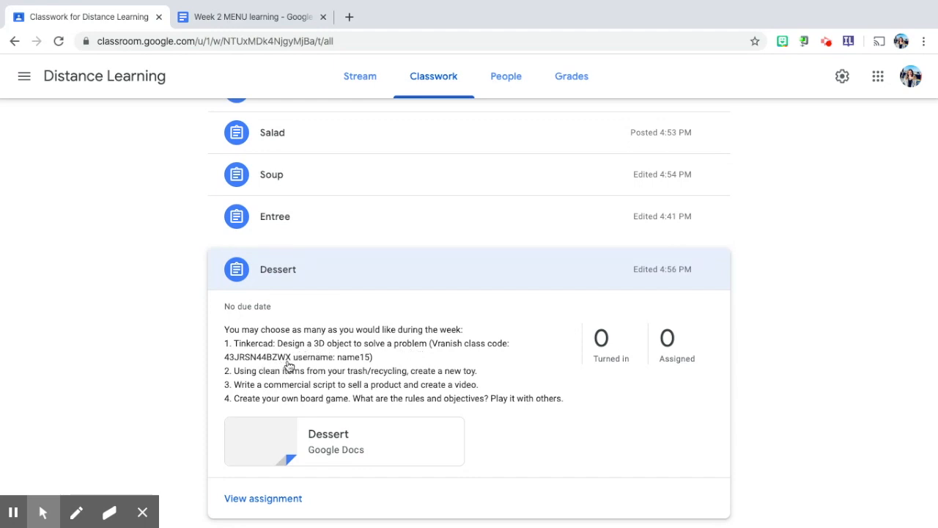
mouse_move(352, 352)
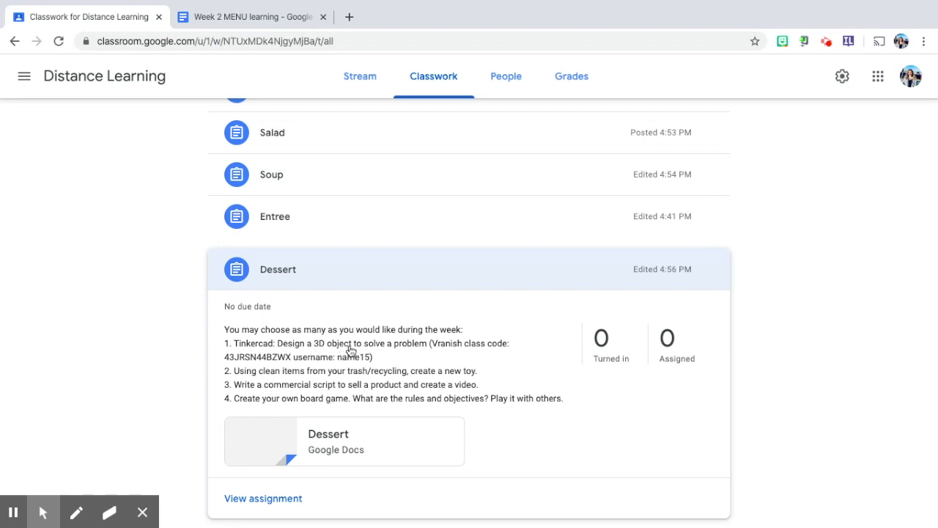
mouse_move(326, 354)
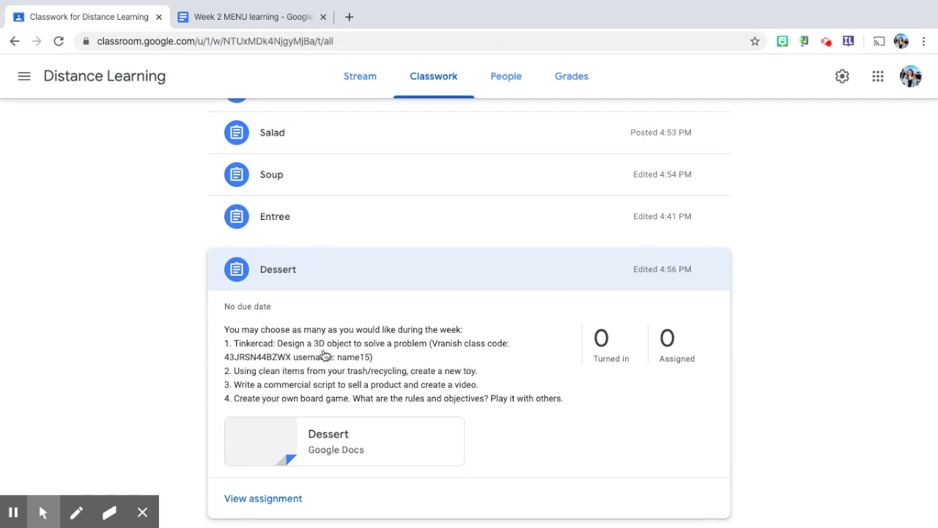
mouse_move(408, 384)
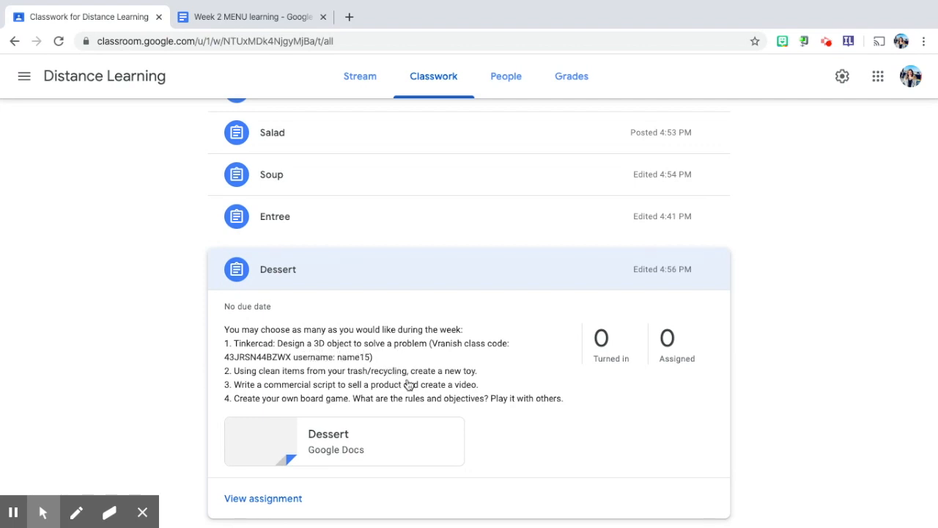
mouse_move(484, 375)
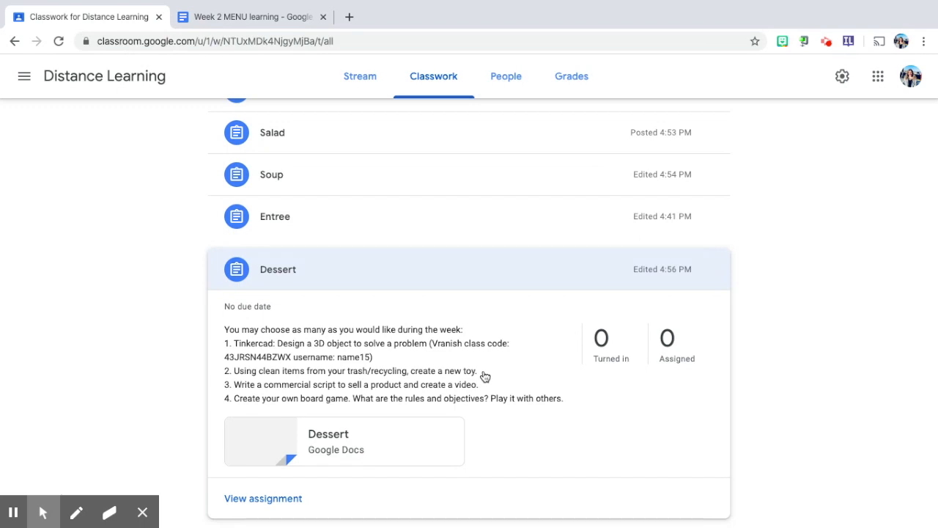
mouse_move(320, 396)
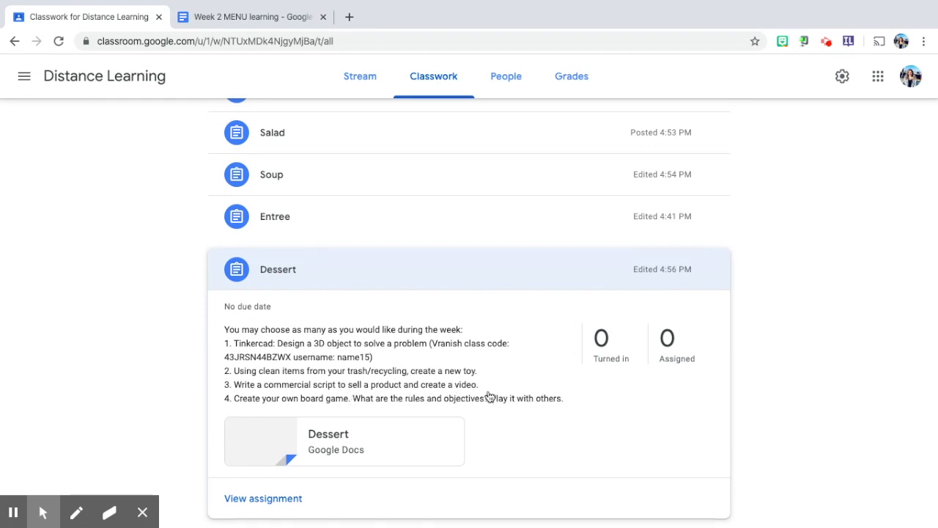
mouse_move(307, 407)
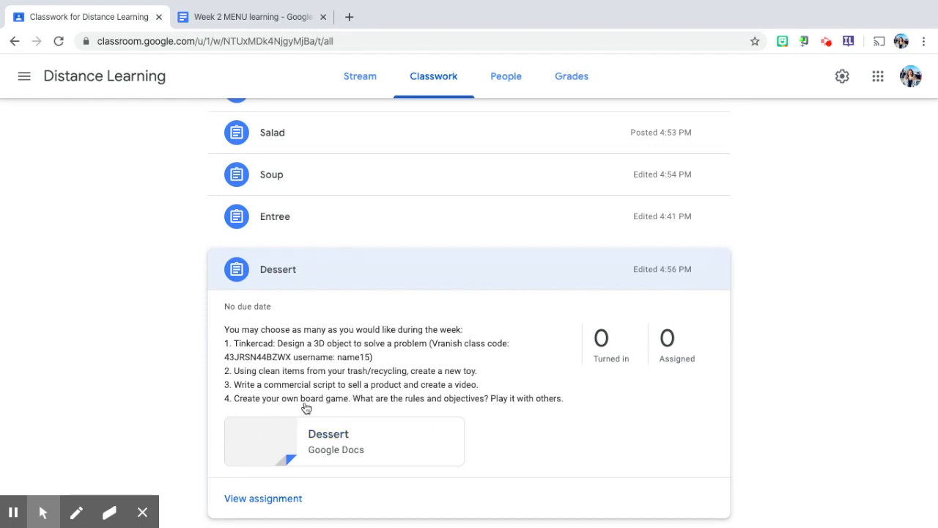
mouse_move(473, 407)
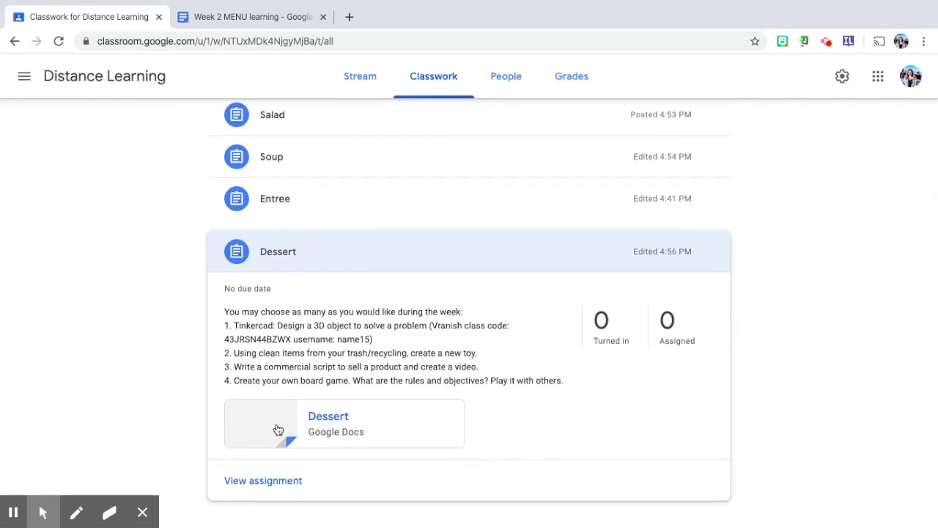
mouse_move(384, 434)
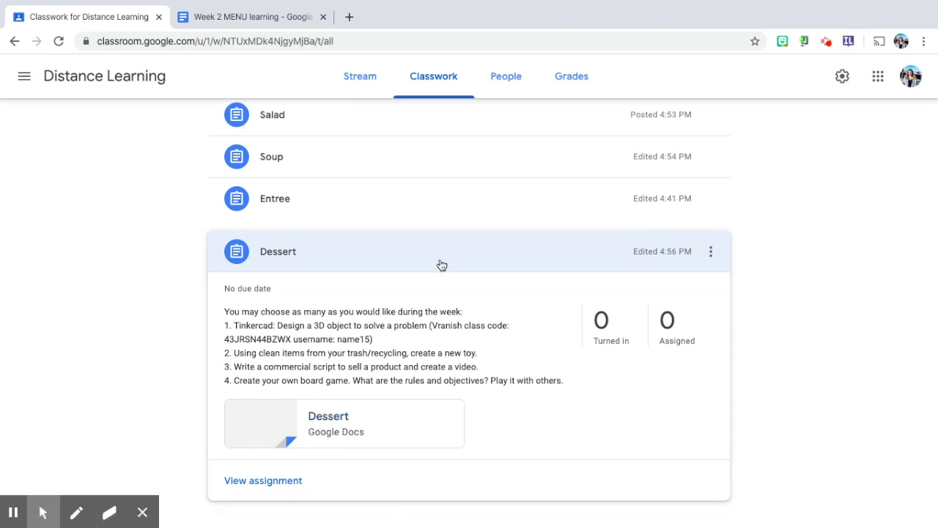
Collapse the Dessert assignment and show the Create list of new classwork types
click(278, 251)
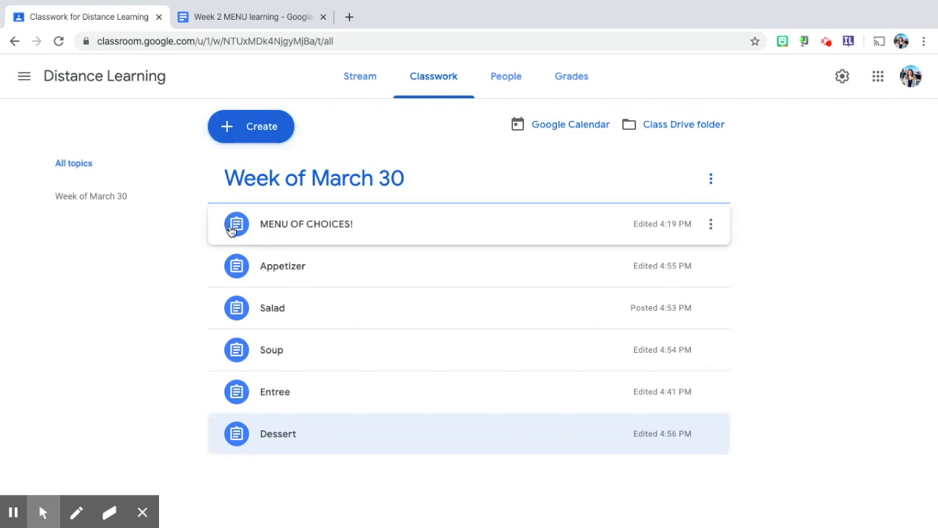
mouse_move(566, 189)
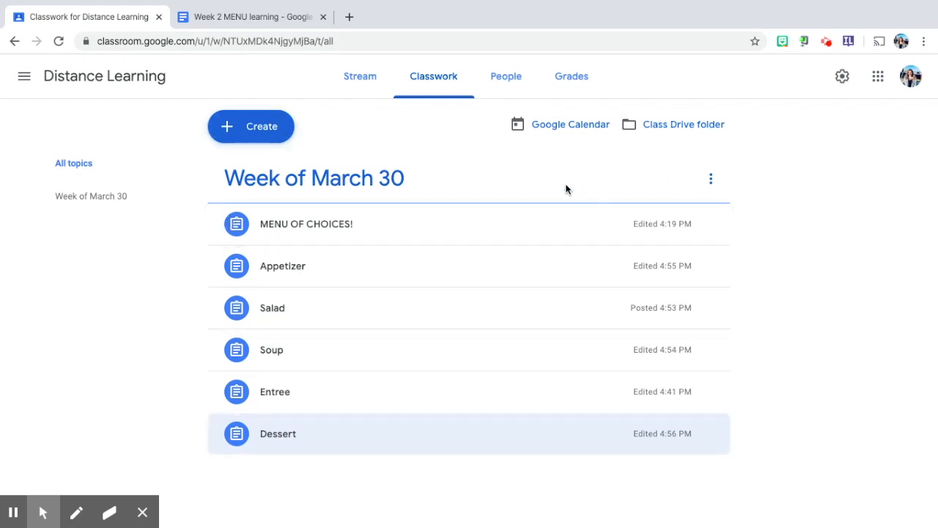
mouse_move(311, 131)
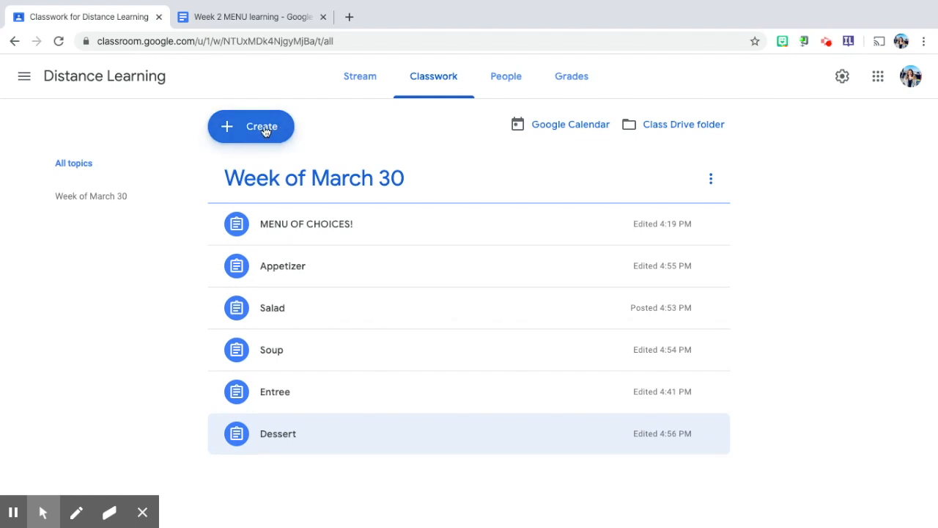
click(251, 127)
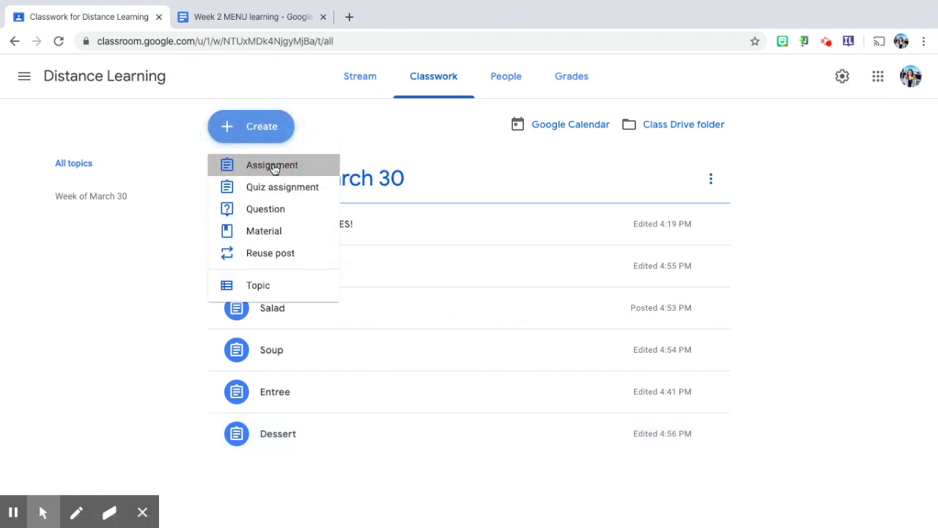
Start a new assignment with instructions 'Tell me about your day below.' and show file-creation options
click(271, 164)
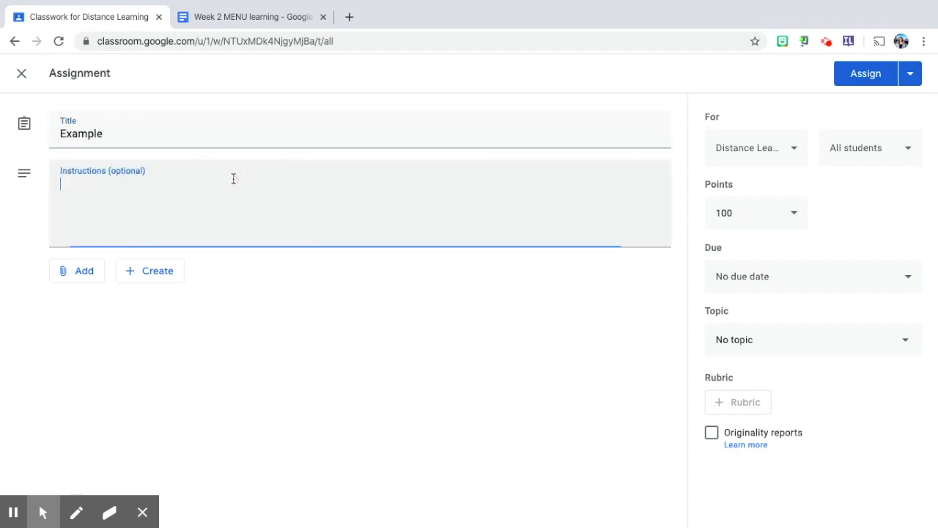
text(Tell me about y)
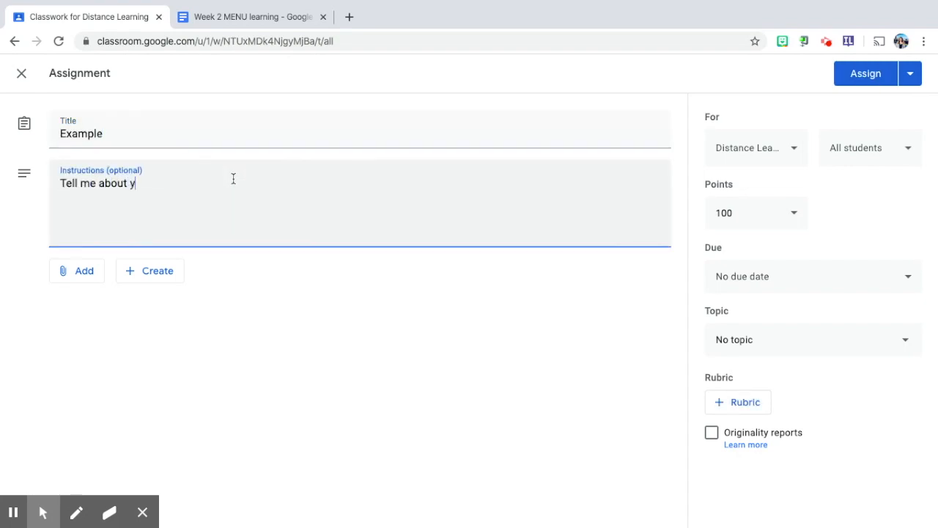
text(our day below.)
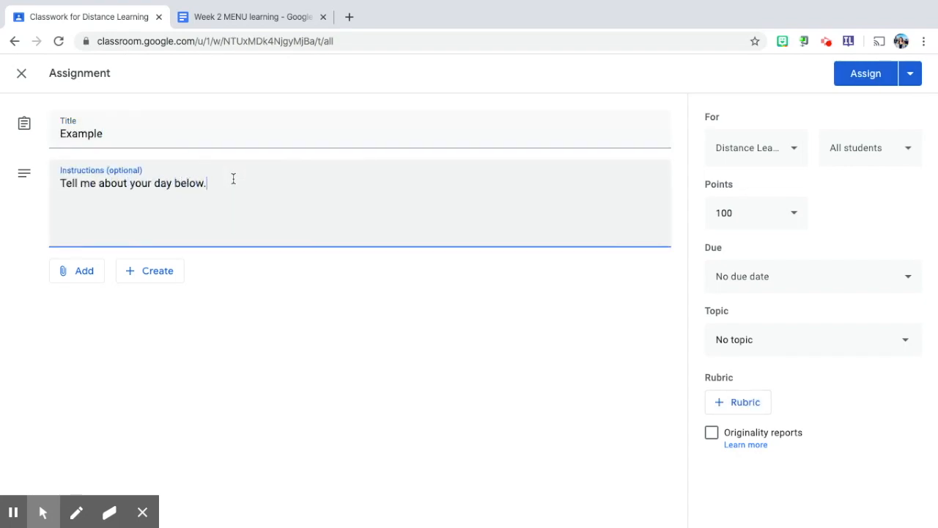
click(150, 270)
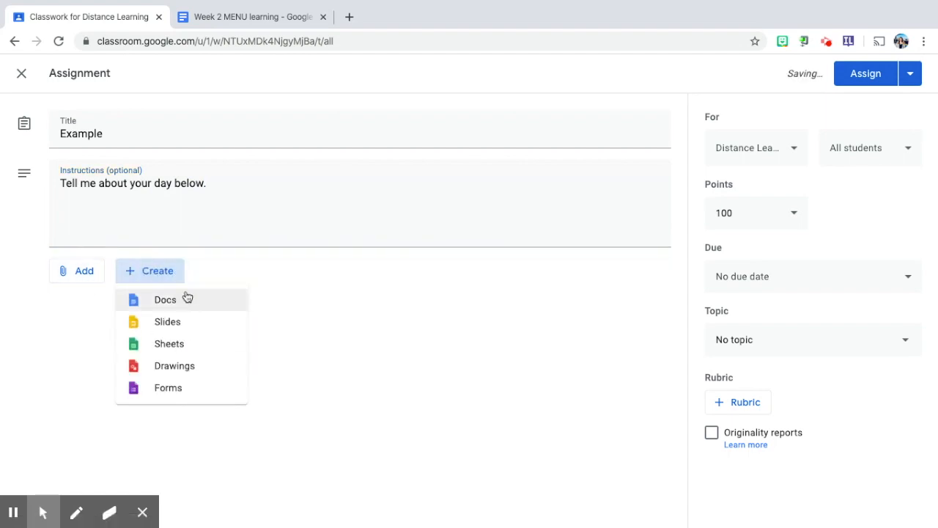
Create a new Google Docs file reading 'Please tell me about your day below.'
click(165, 300)
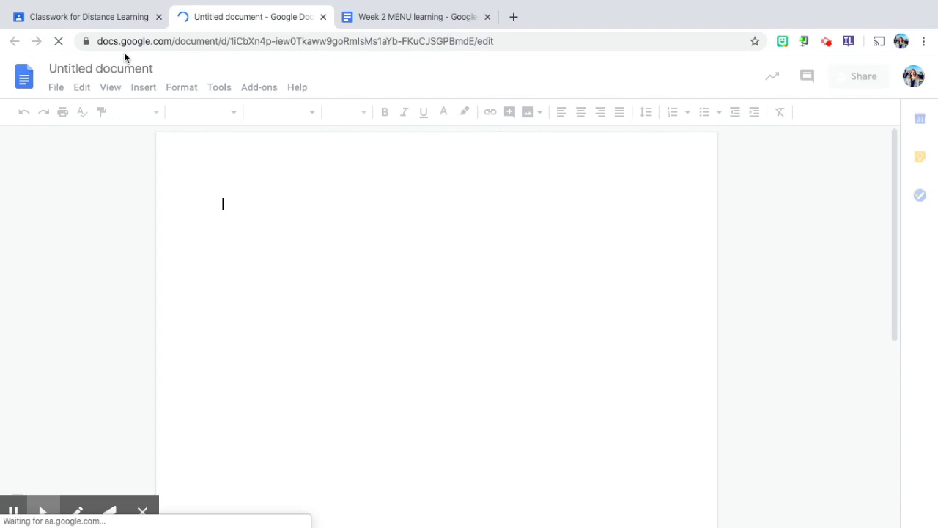
text(Please tell me about your day be)
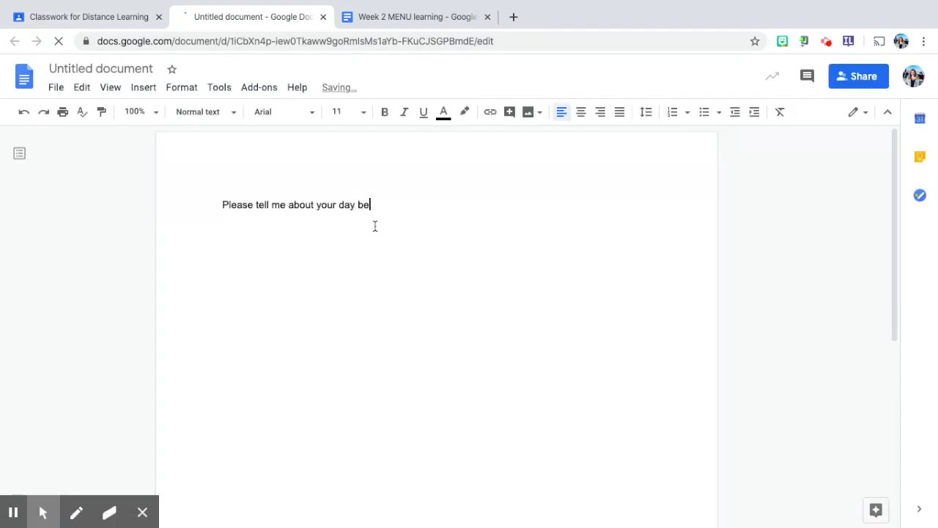
text(ow.)
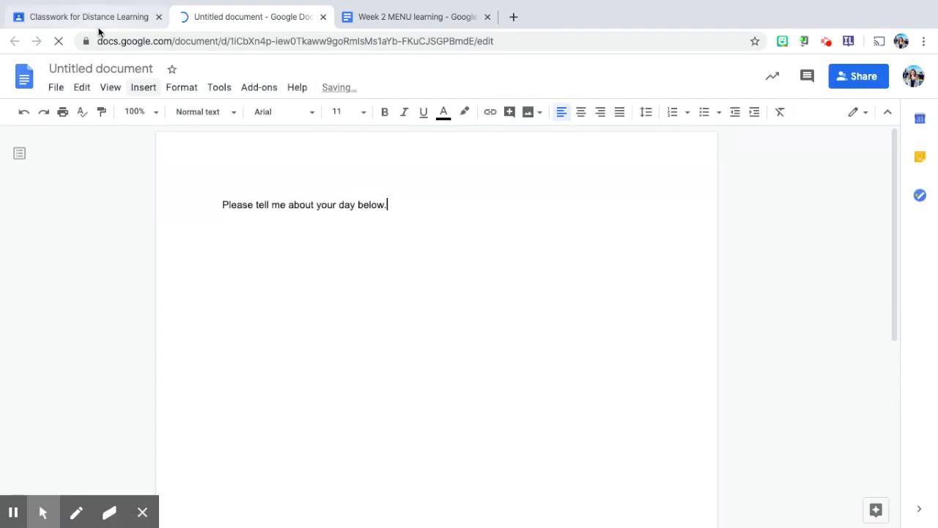
Attach the document to the Example assignment set to Make a copy for each student
click(85, 16)
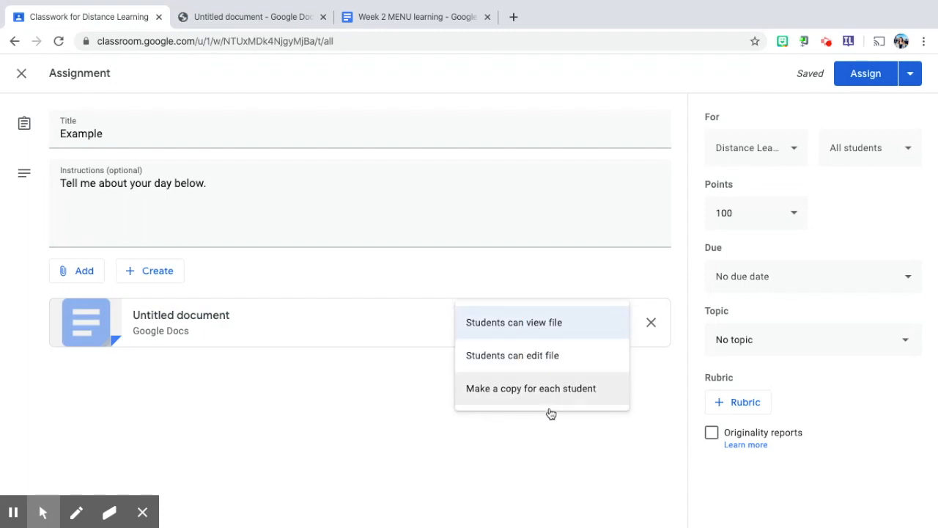
click(531, 387)
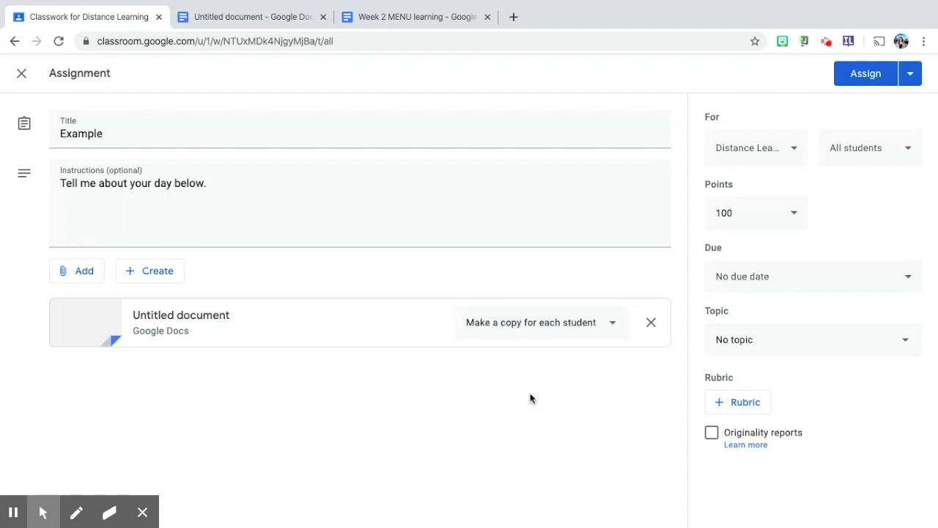
mouse_move(563, 373)
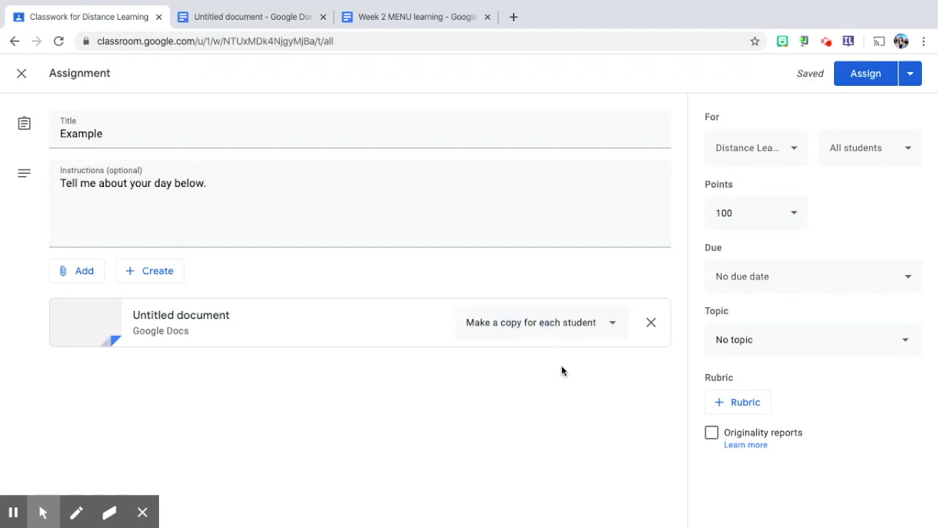
click(812, 340)
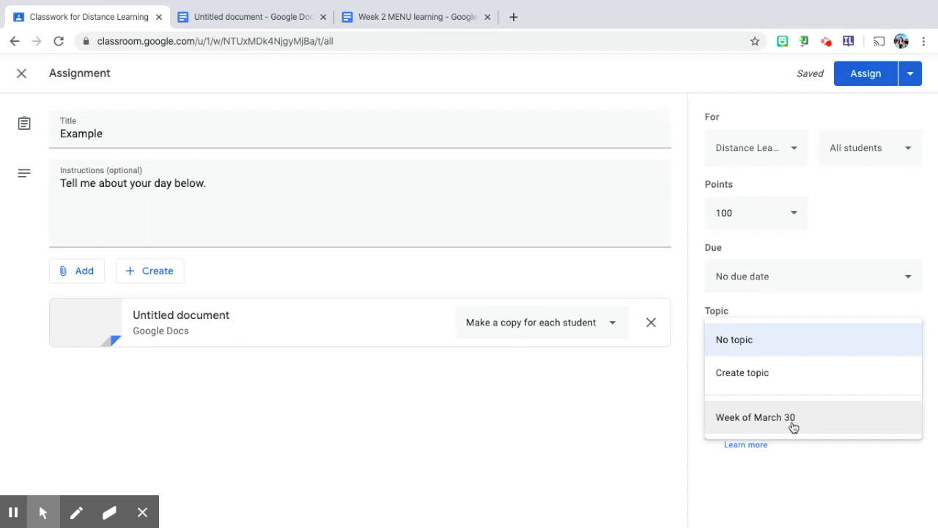
mouse_move(820, 428)
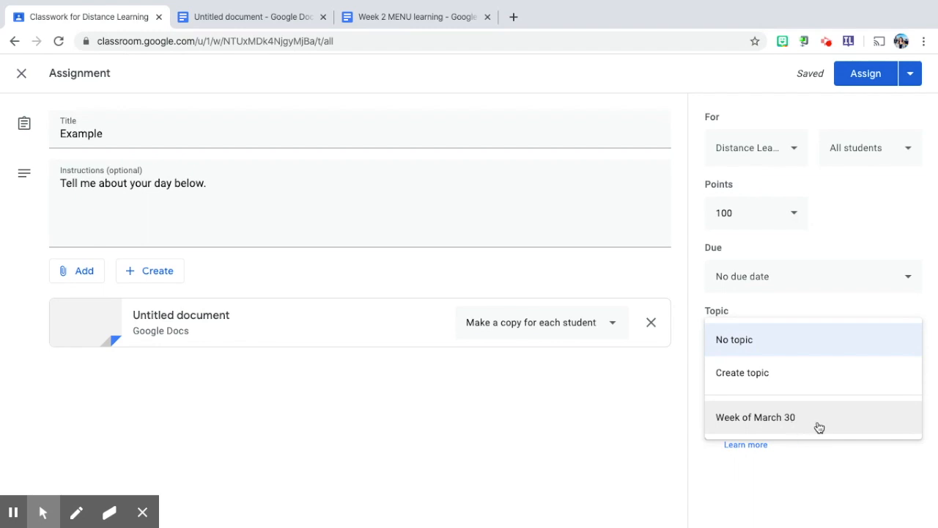
mouse_move(800, 396)
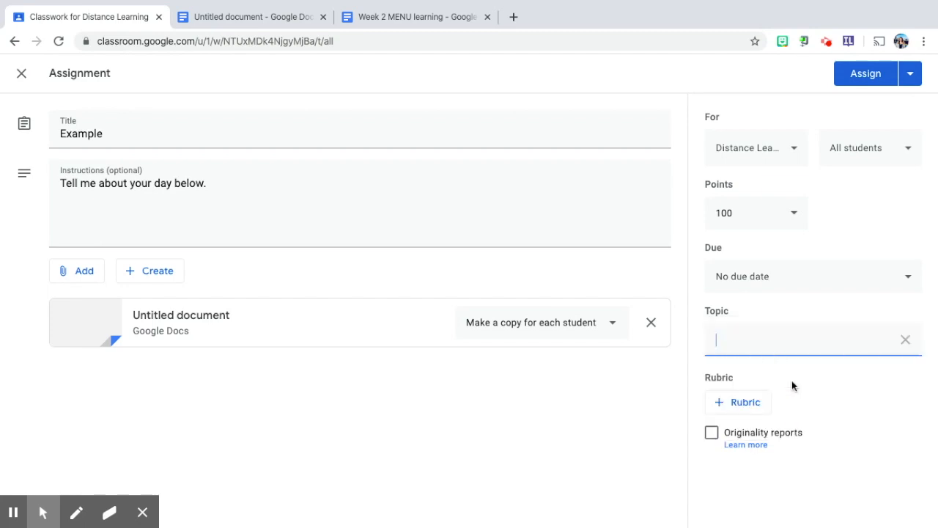
Create a new topic named 'Week of April 6' for the Example assignment
text(Week of April 6)
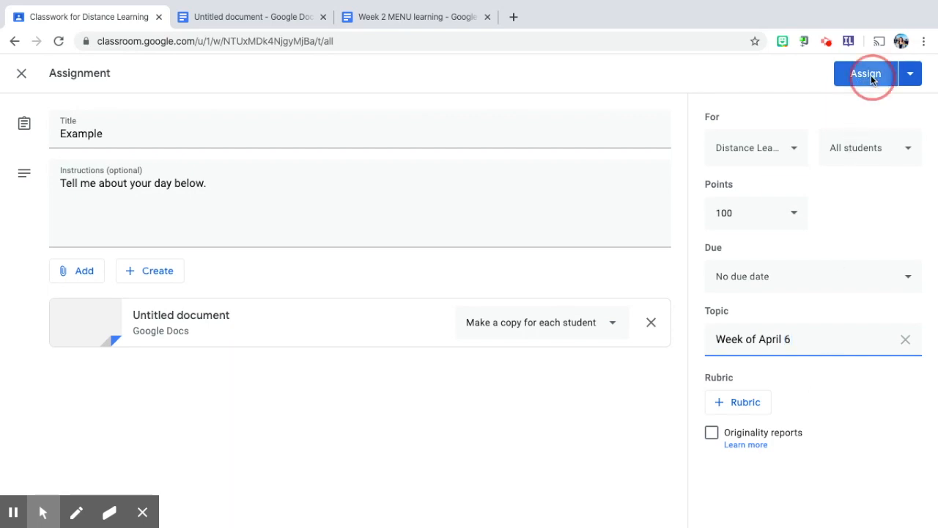
Assign the Example assignment so it lists under Week of April 6 on Classwork
click(865, 73)
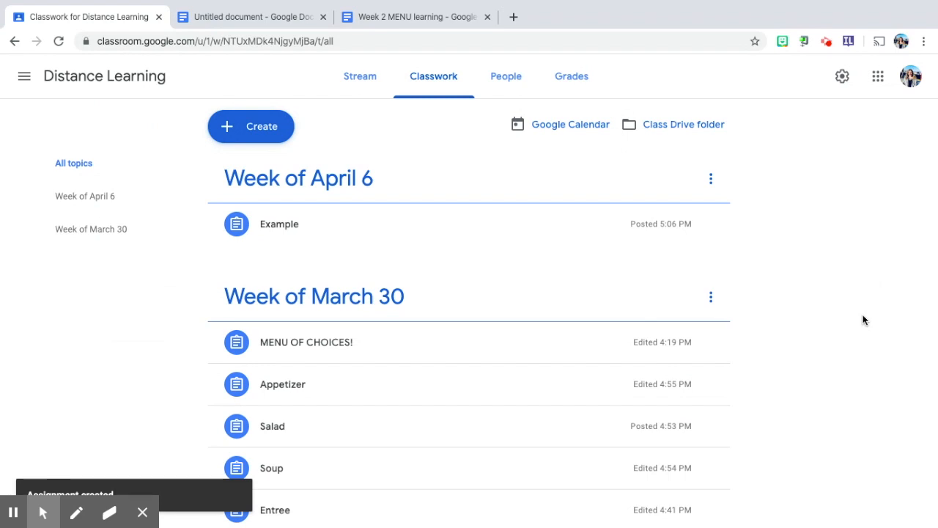
mouse_move(399, 190)
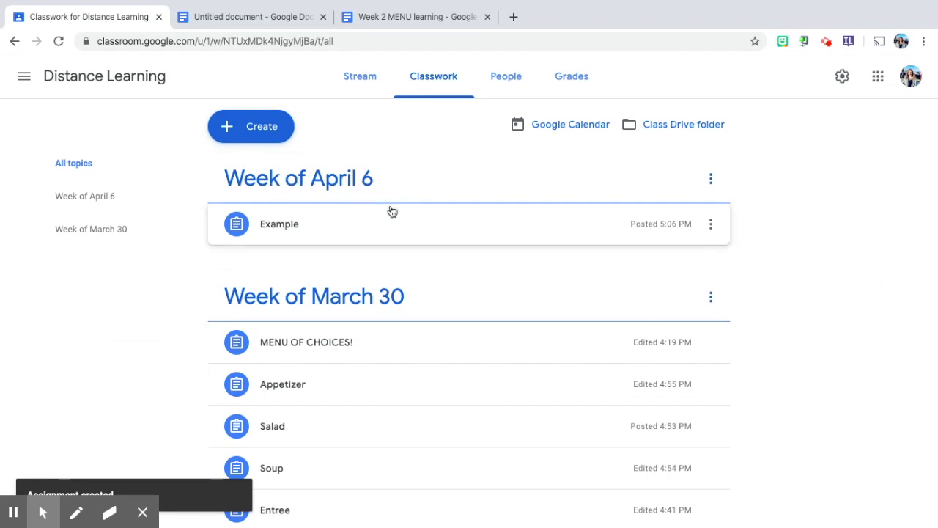
mouse_move(399, 225)
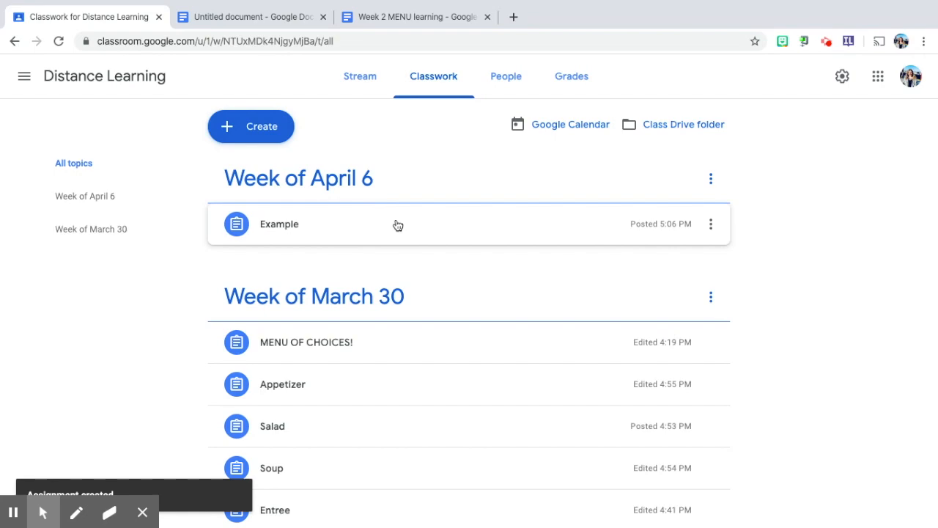